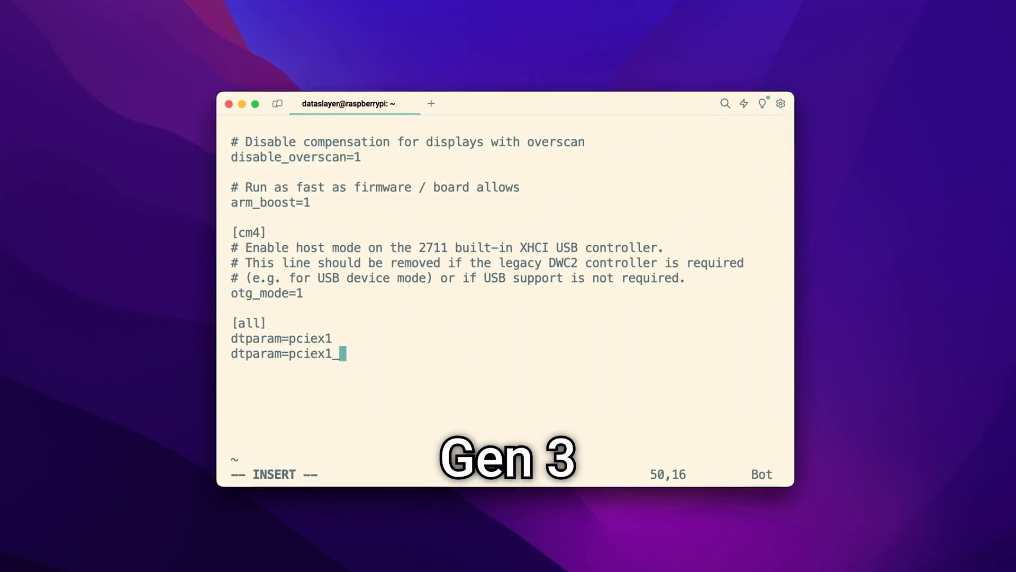
text(_gen=3)
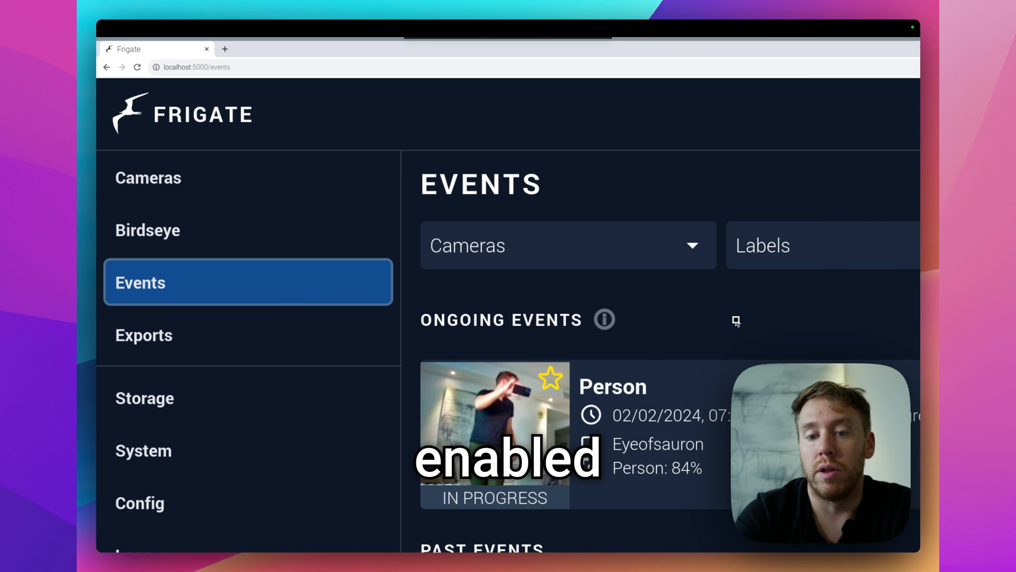
scroll(down, 3)
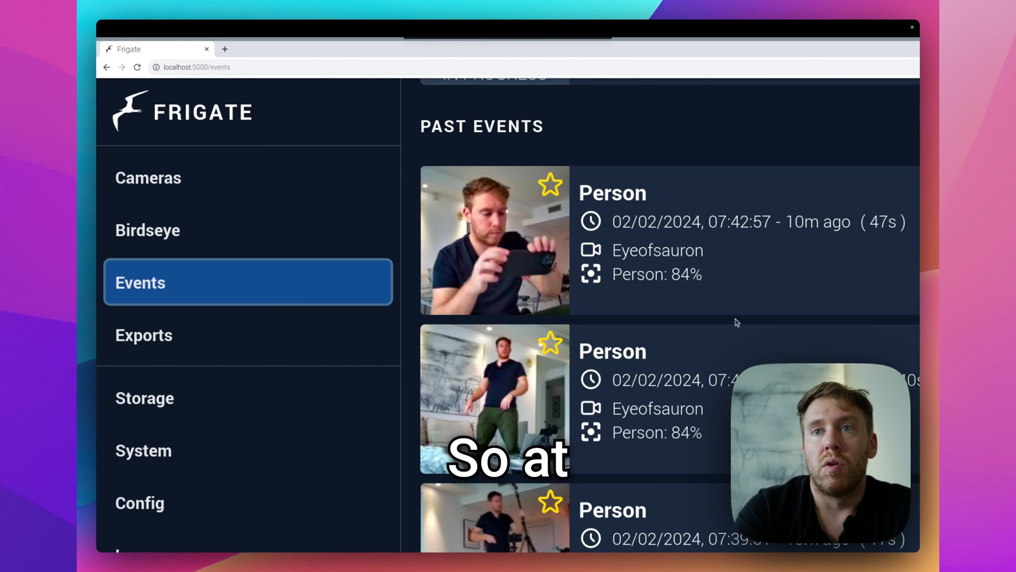
scroll(down, 3)
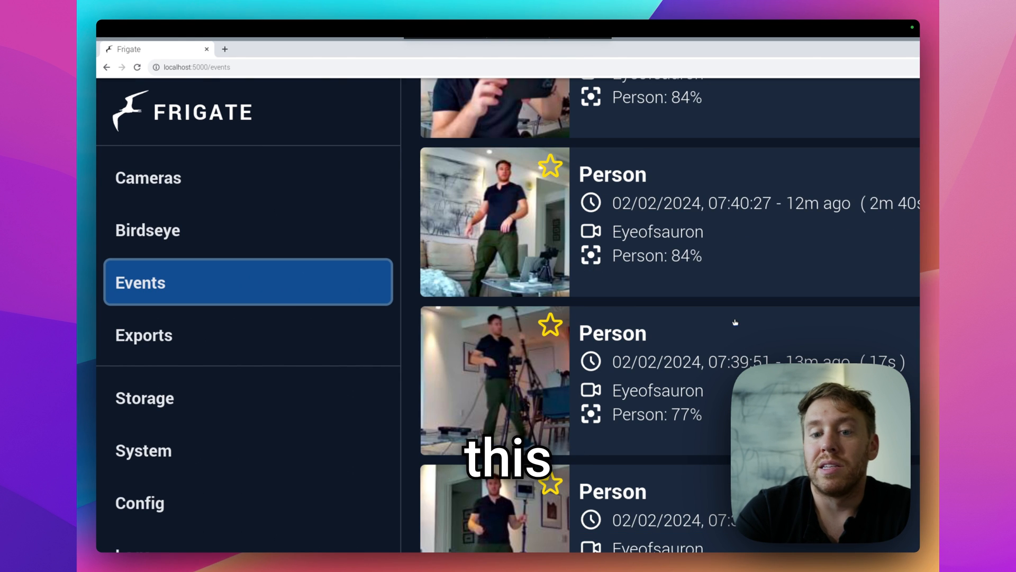